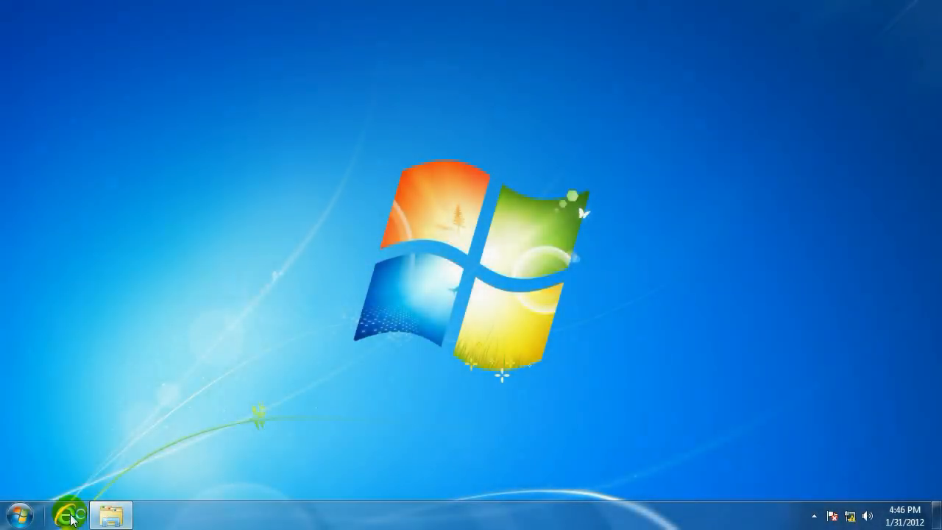
- Browse to the router at 192.168.0.1 and enter the admin username and password
{"action": "left_click", "coordinate": [65, 513]}
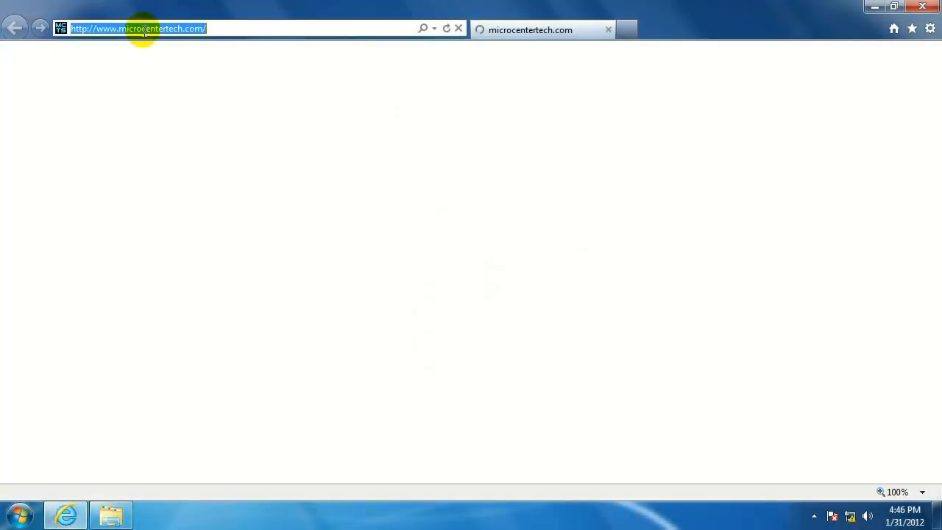
{"action": "type", "text": "192.168.0.1/"}
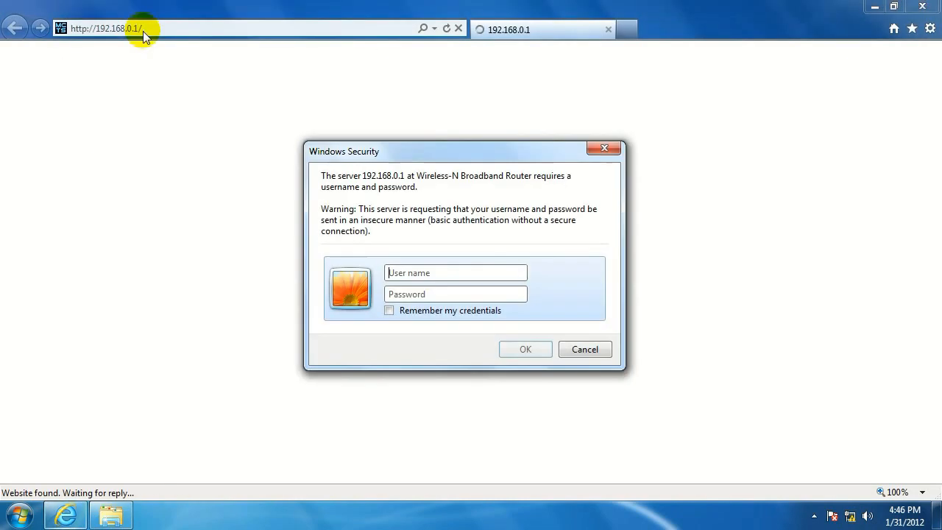
{"action": "type", "text": "admin"}
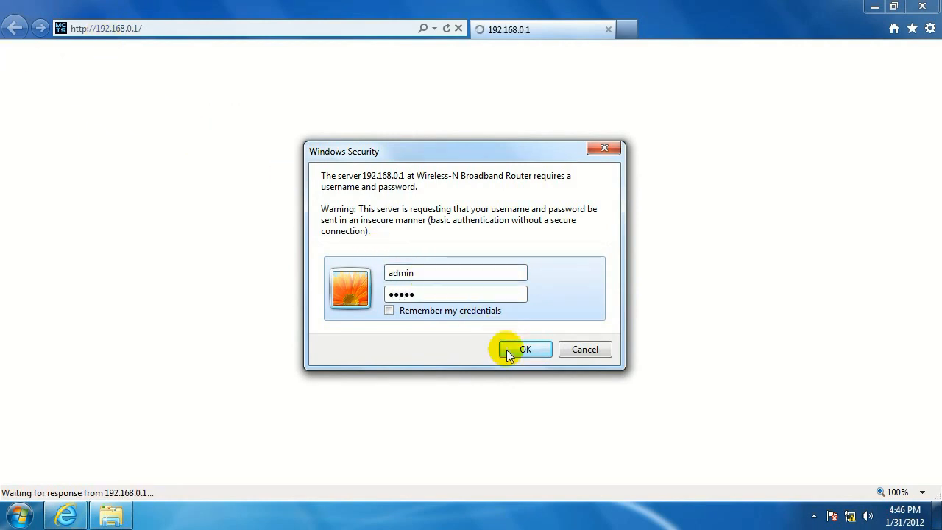
- Log in, go to System Tools > Backup/Restore and request a backup, accepting the path reminder
{"action": "left_click", "coordinate": [524, 349]}
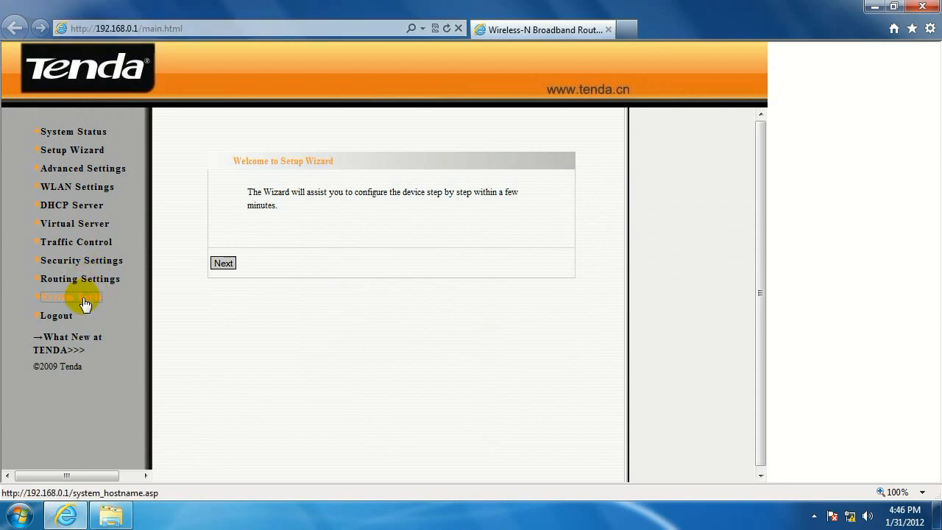
{"action": "left_click", "coordinate": [70, 297]}
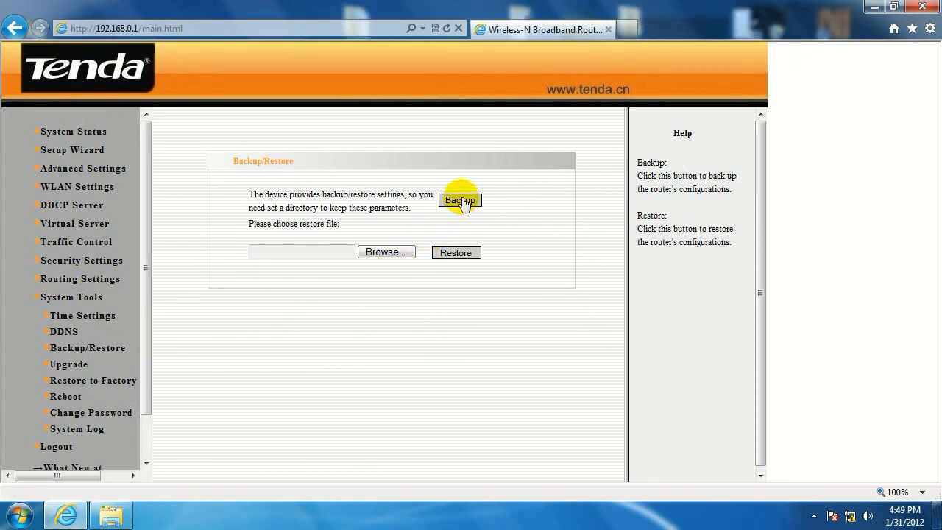
{"action": "left_click", "coordinate": [456, 253]}
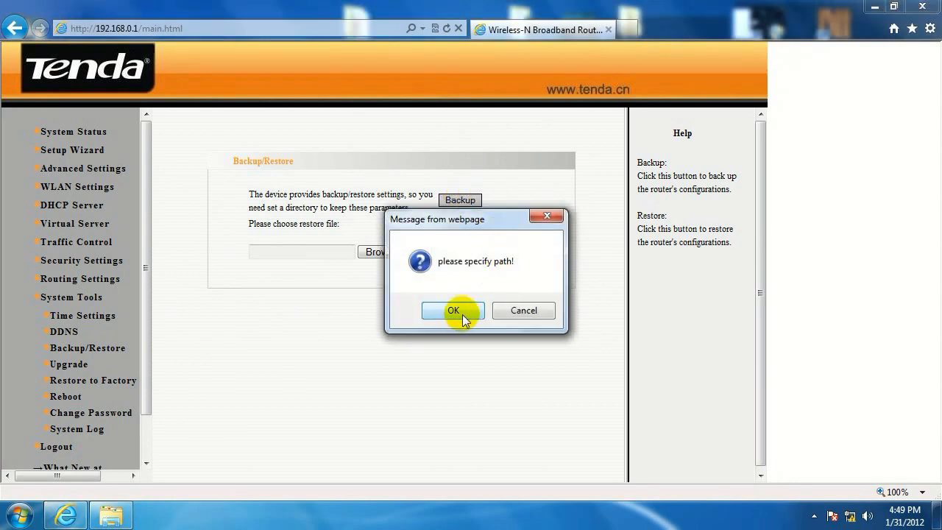
{"action": "left_click", "coordinate": [453, 309]}
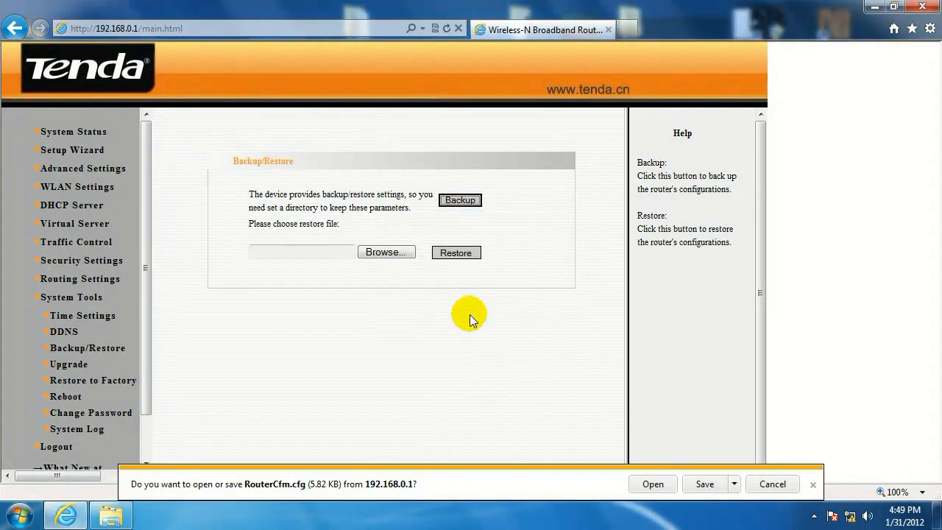
- Save RouterCfm.cfg via Save as into the Documents > tenda router backup folder
{"action": "left_click", "coordinate": [733, 483]}
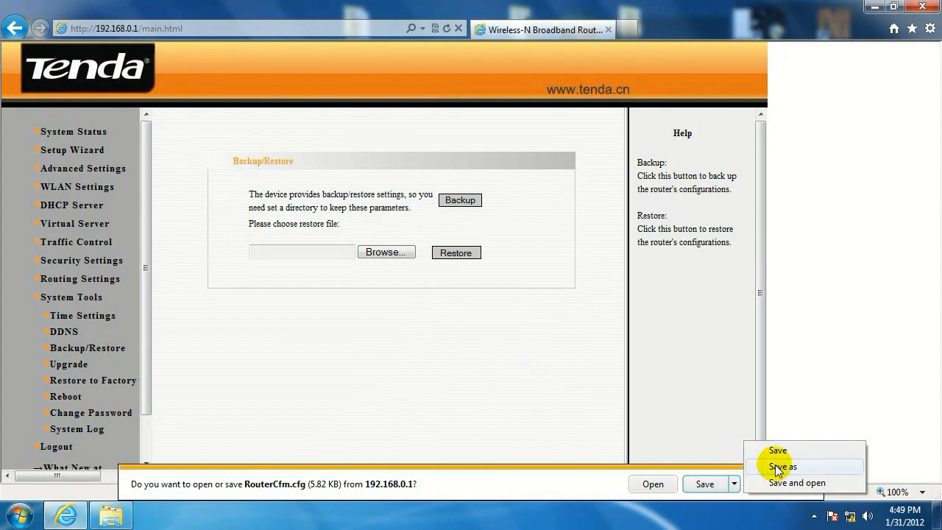
{"action": "left_click", "coordinate": [783, 466]}
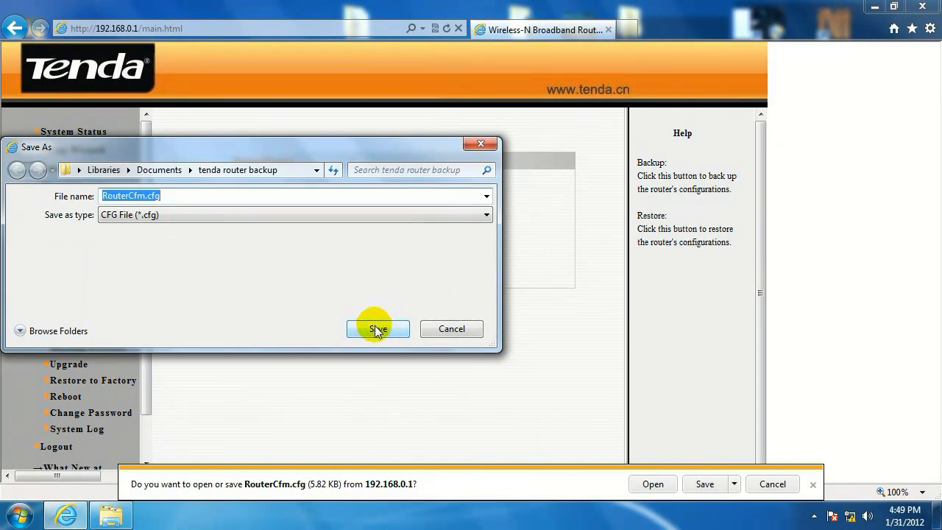
{"action": "left_click", "coordinate": [376, 330]}
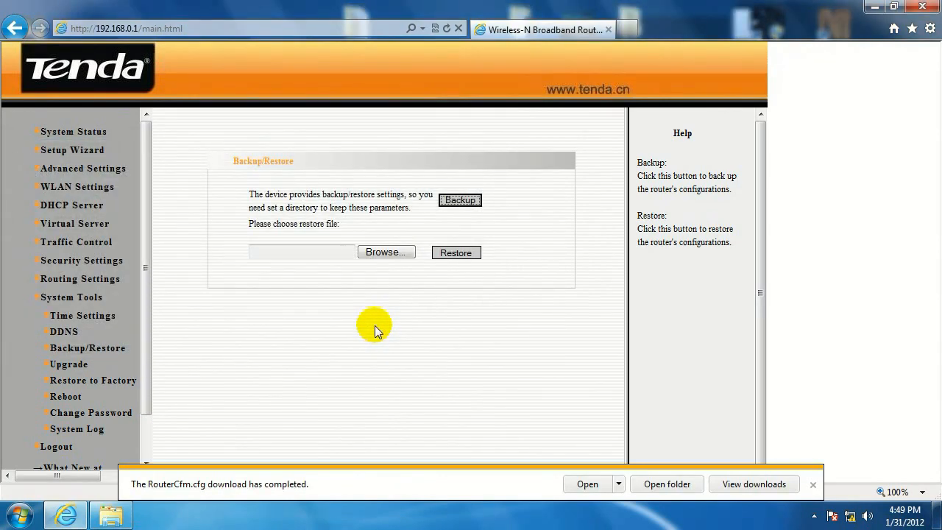
- Close the download-completed notification bar, leaving the Backup/Restore page visible
{"action": "left_click", "coordinate": [665, 483]}
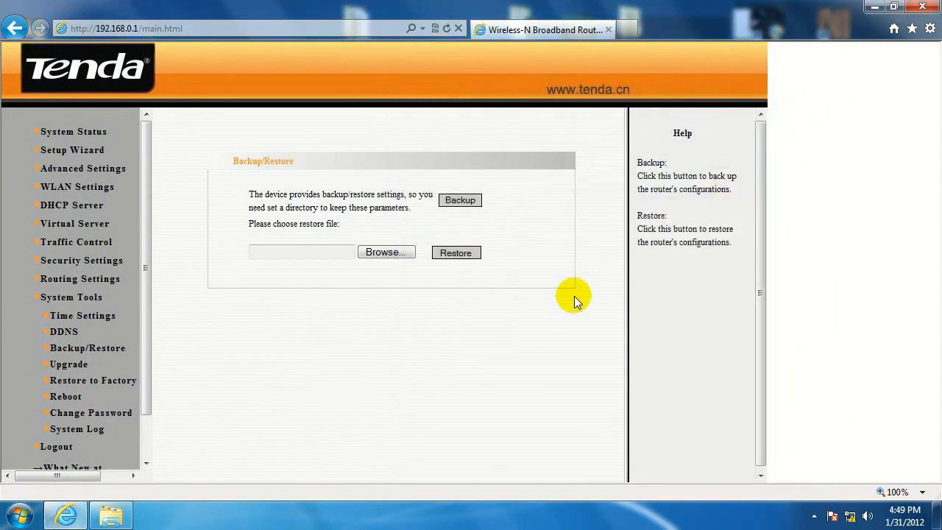
{"action": "mouse_move", "coordinate": [530, 315]}
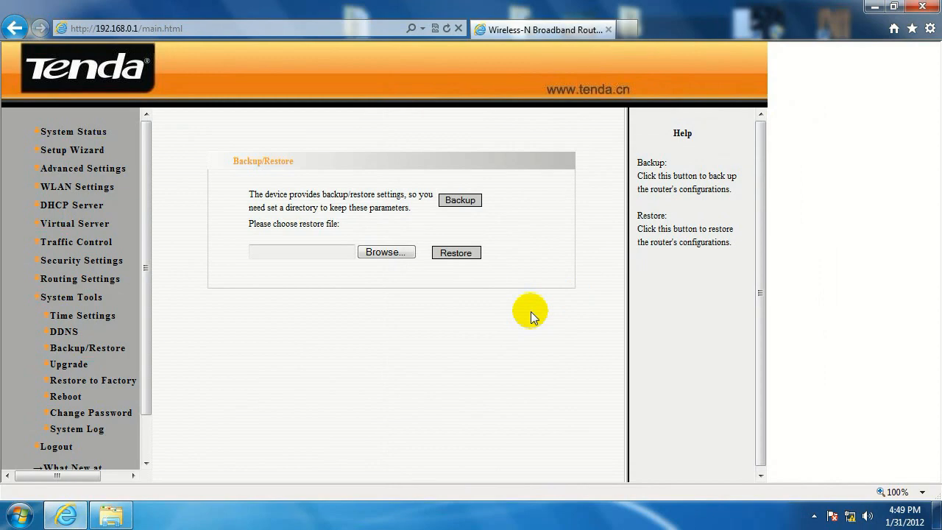